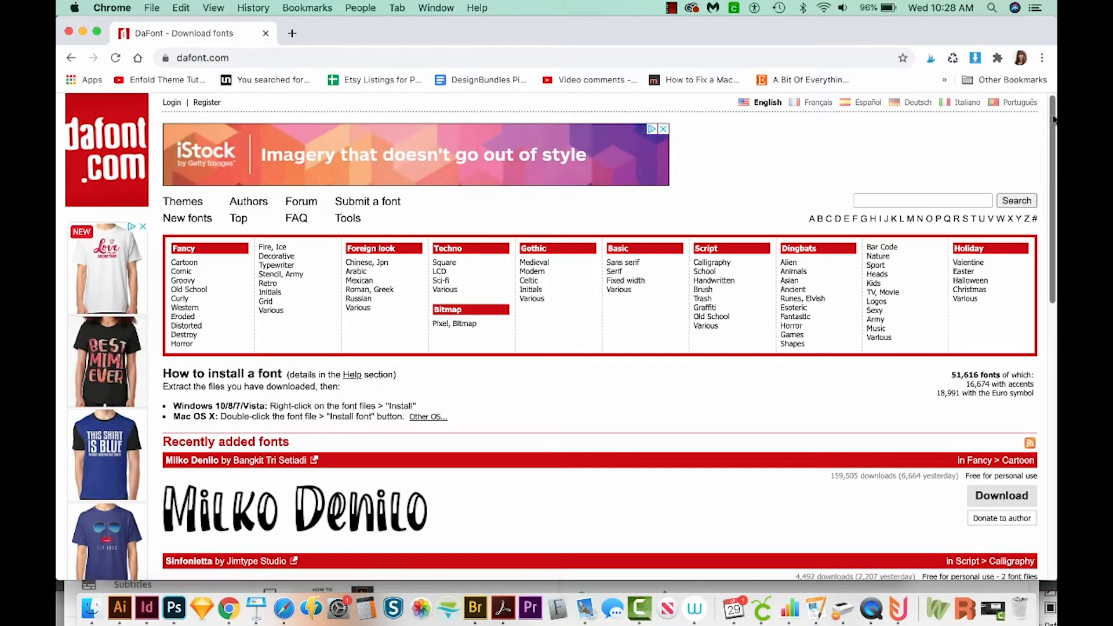
# Step: Scroll DaFont's recently added fonts to Lilybud and download it
pyautogui.scroll(-3)
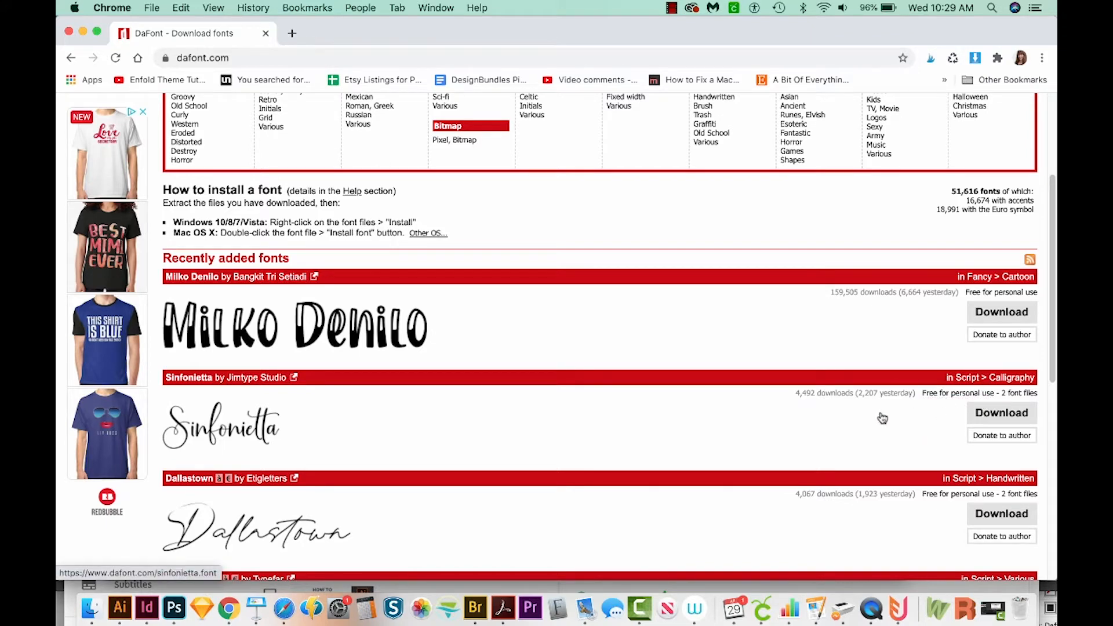
pyautogui.moveTo(852, 421)
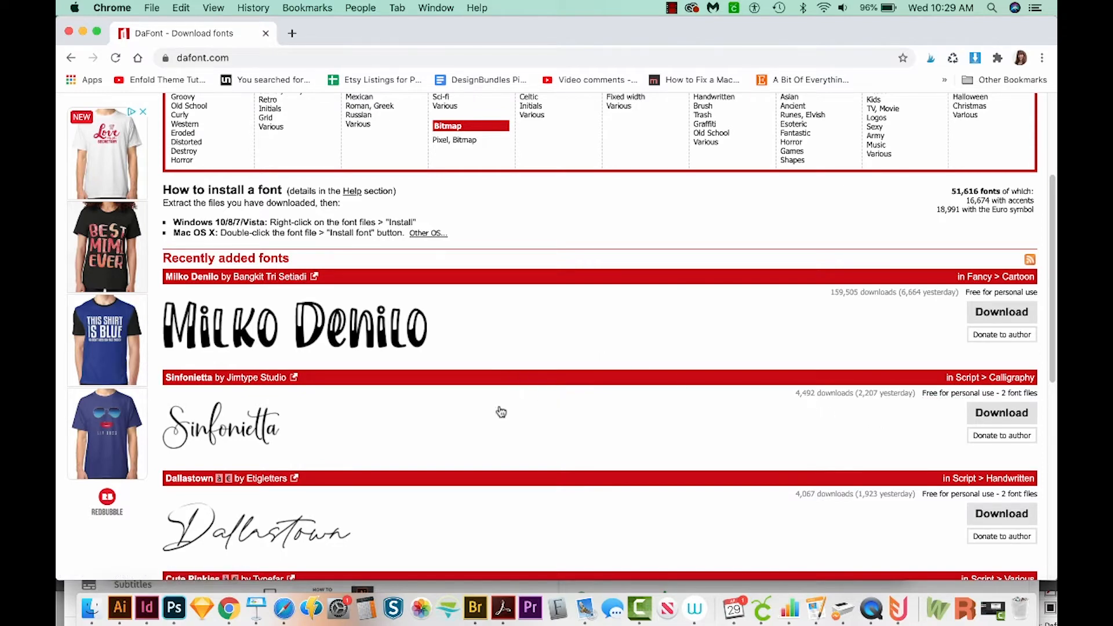
pyautogui.scroll(-3)
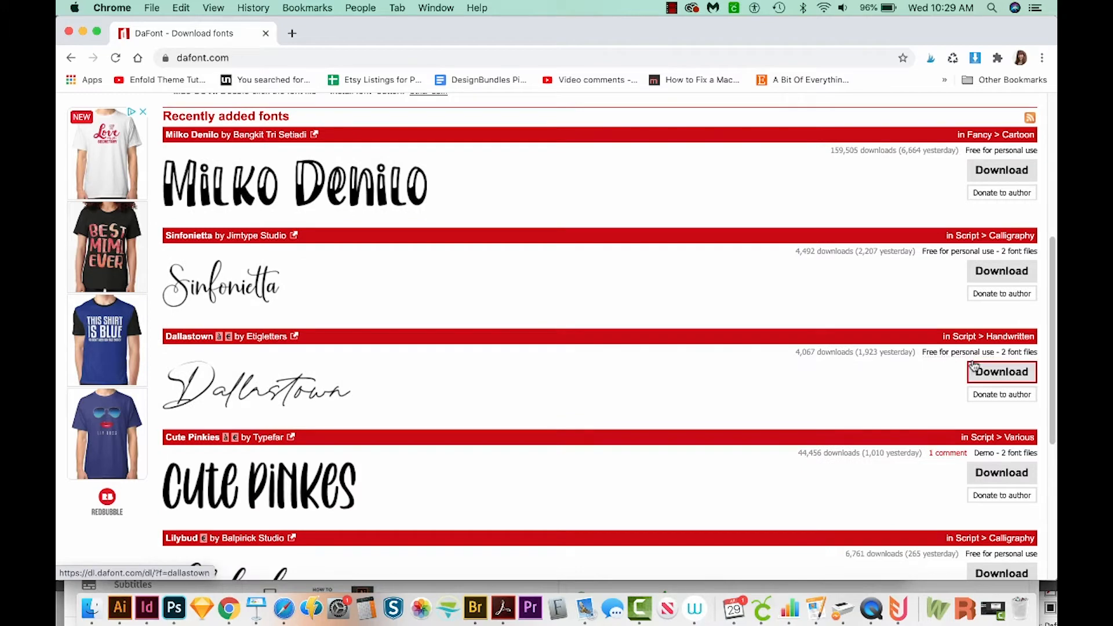
pyautogui.scroll(-3)
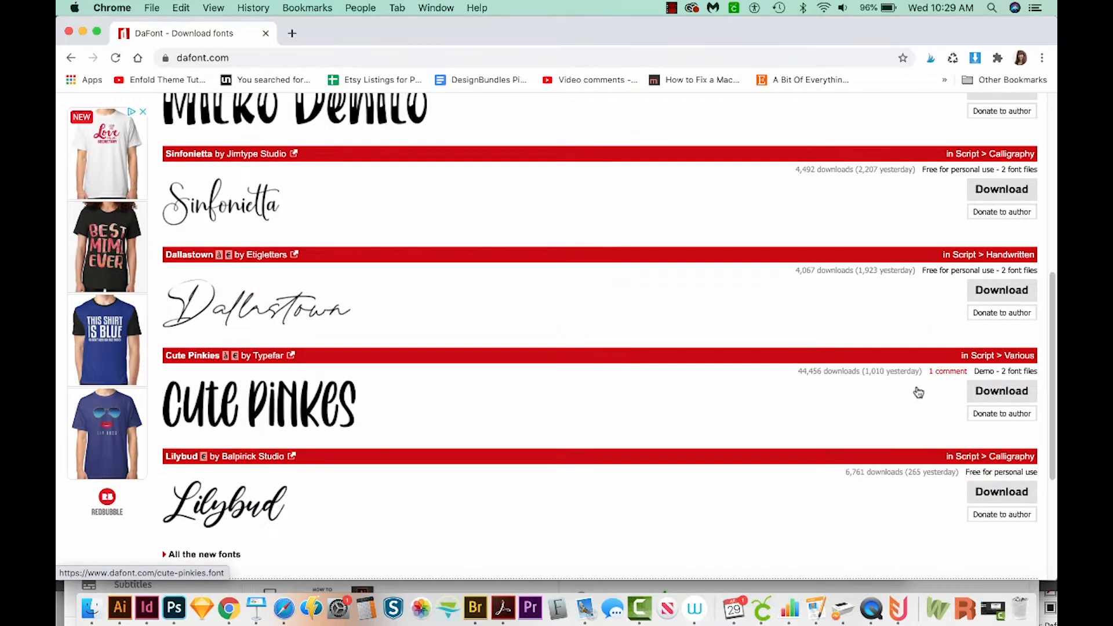
pyautogui.moveTo(918, 383)
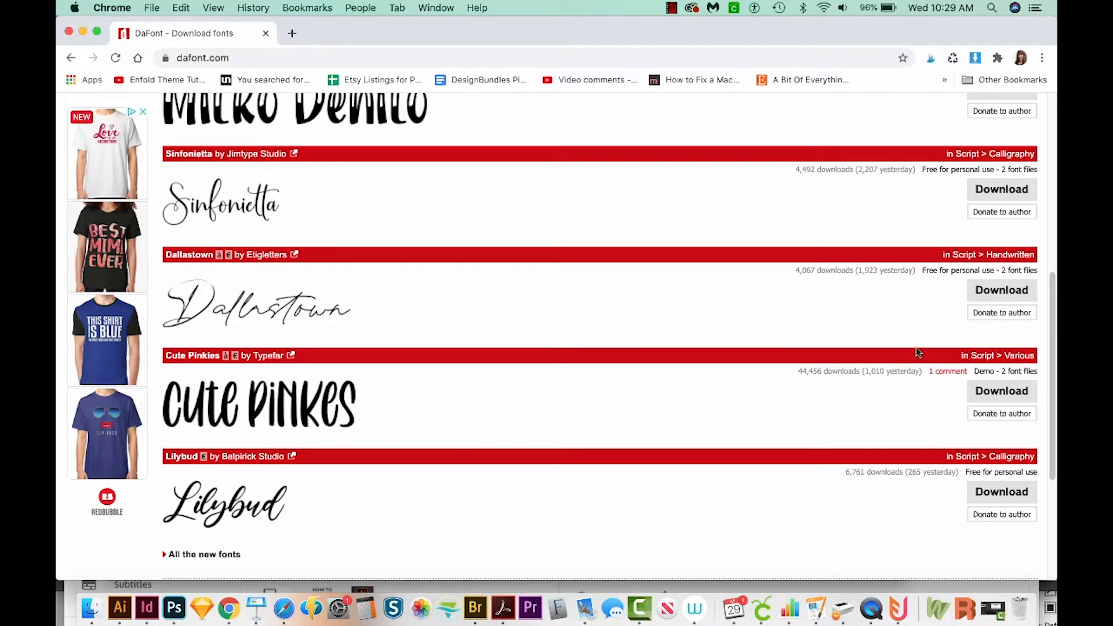
pyautogui.moveTo(205, 495)
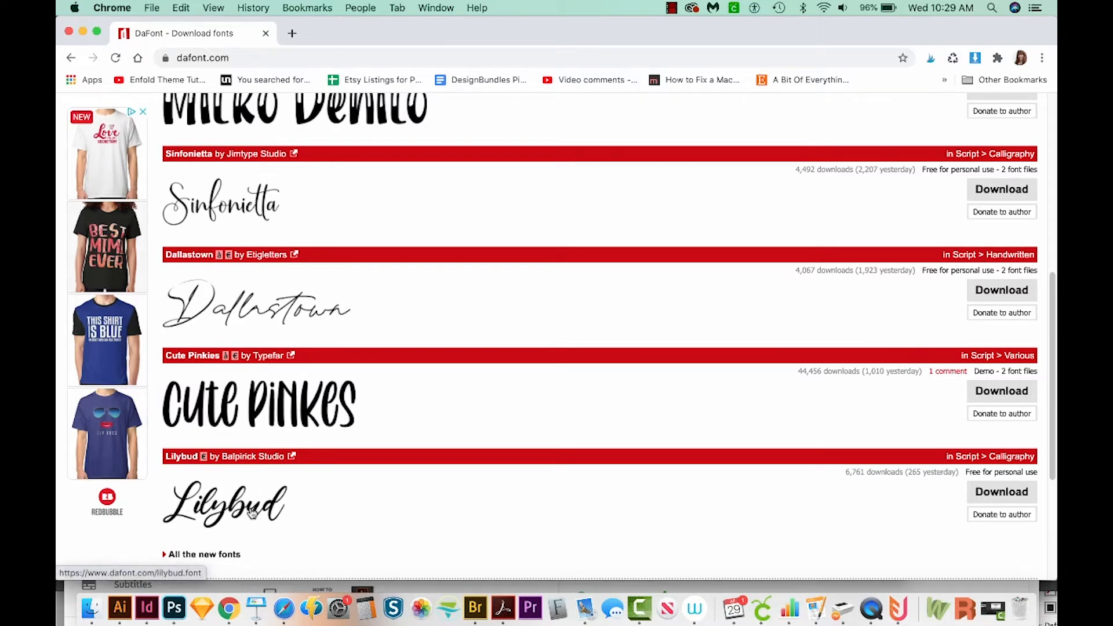
pyautogui.moveTo(810, 567)
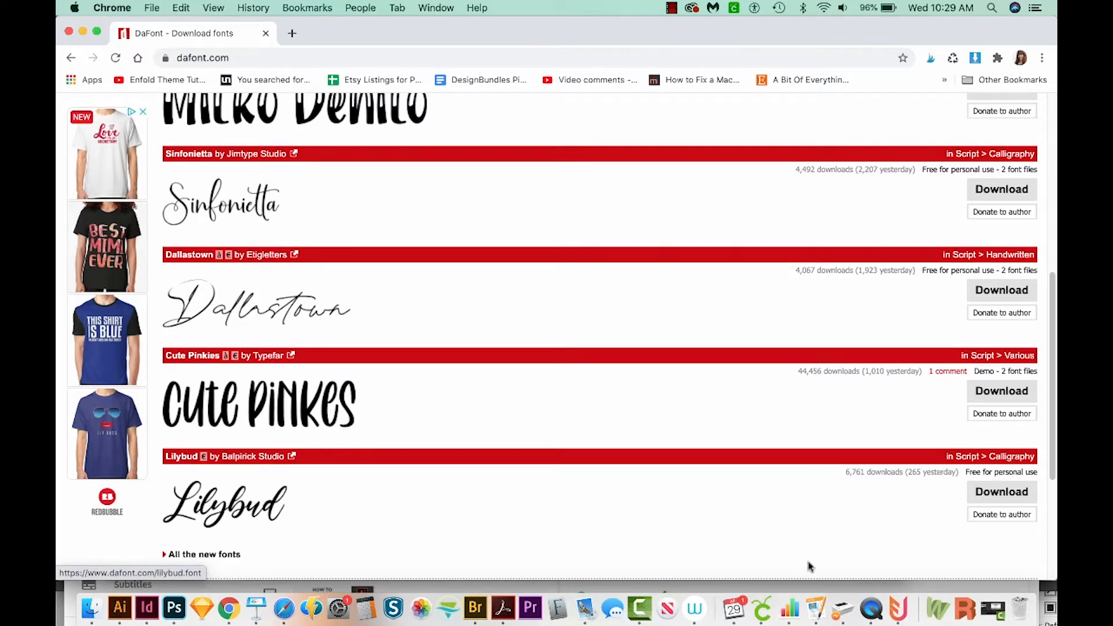
pyautogui.click(1002, 491)
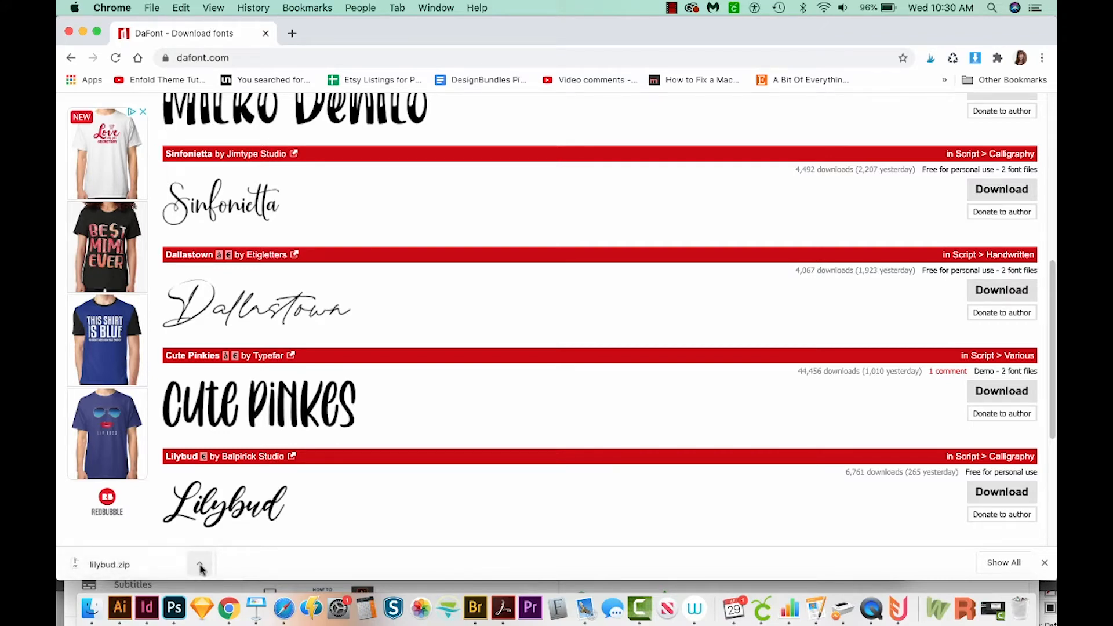
# Step: Reveal the downloaded lilybud.zip in Finder from Chrome's download bar
pyautogui.click(201, 564)
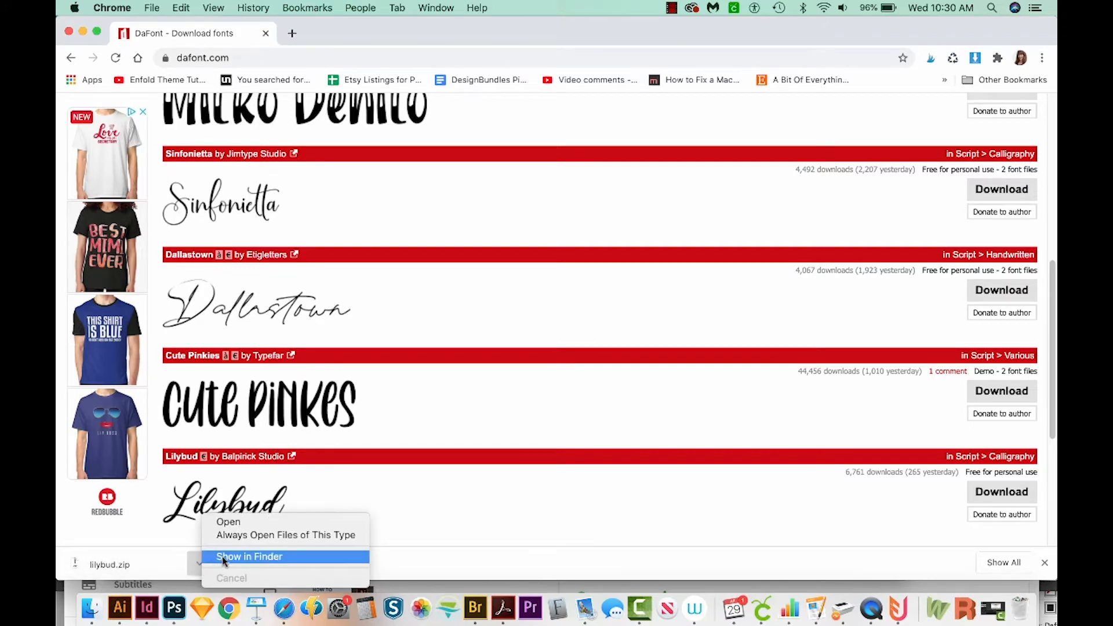
pyautogui.click(249, 556)
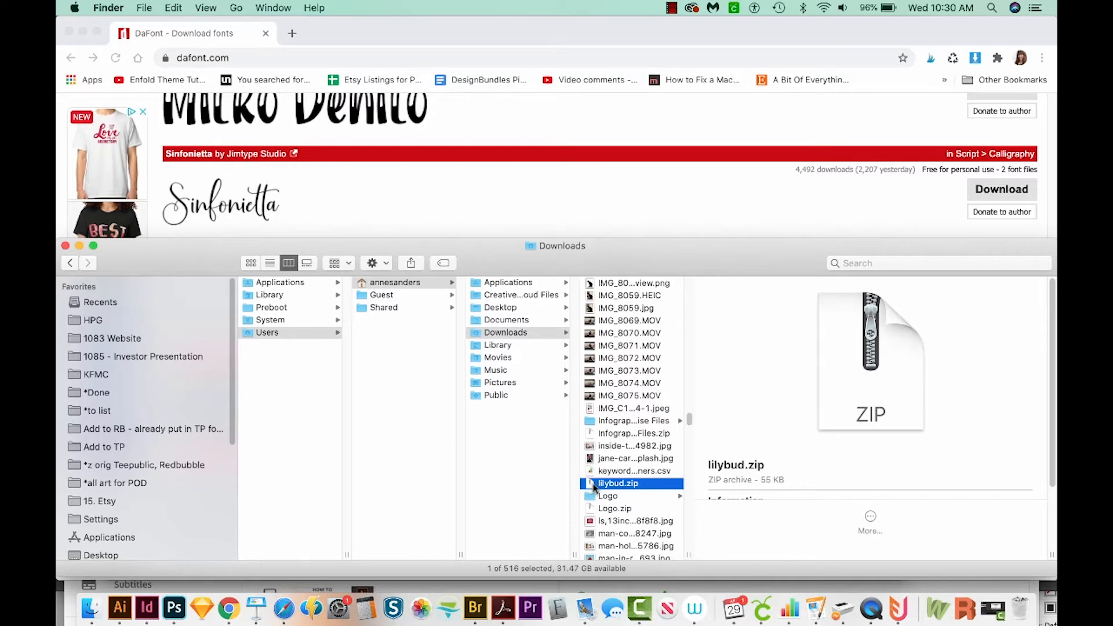
pyautogui.moveTo(592, 490)
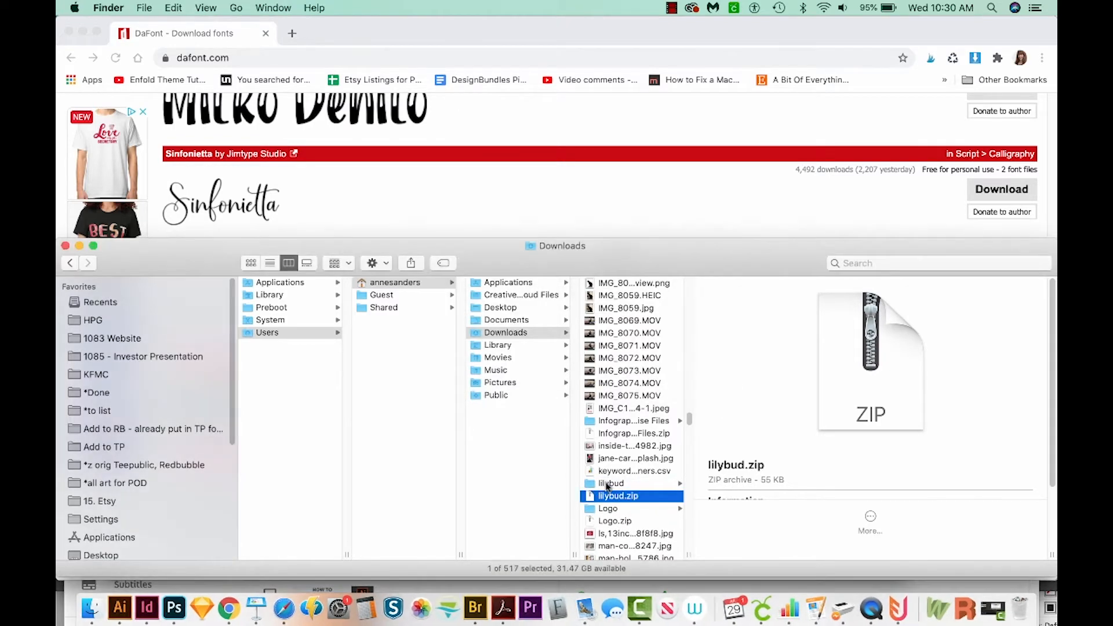
# Step: Unzip lilybud.zip and view Lilybud.ttf and the Read me personal-use notice
pyautogui.click(610, 483)
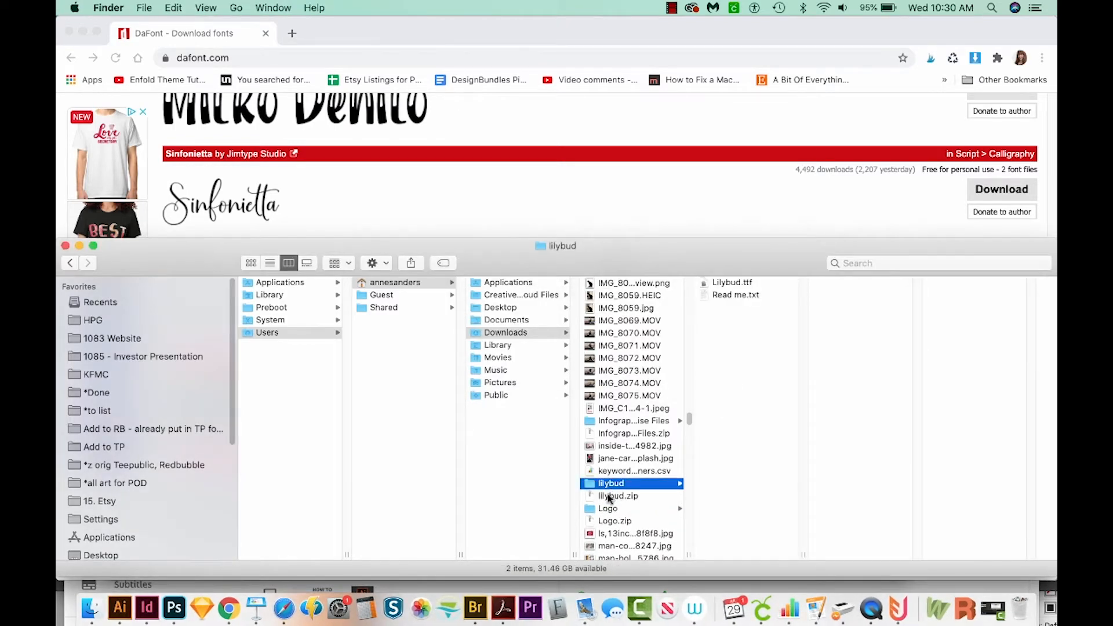
pyautogui.click(617, 496)
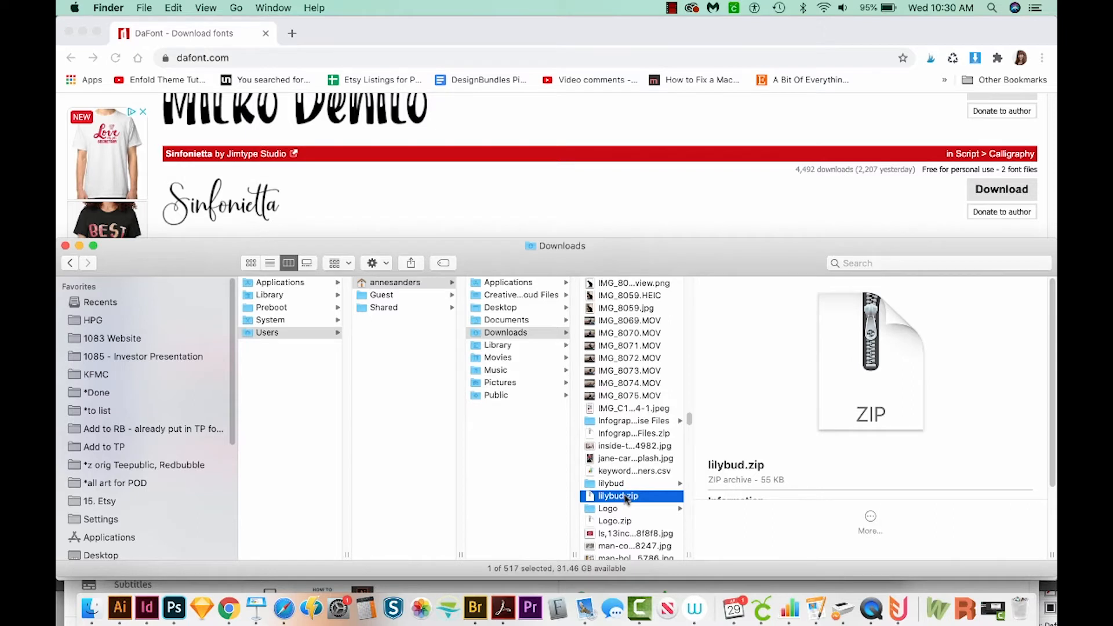
pyautogui.click(611, 484)
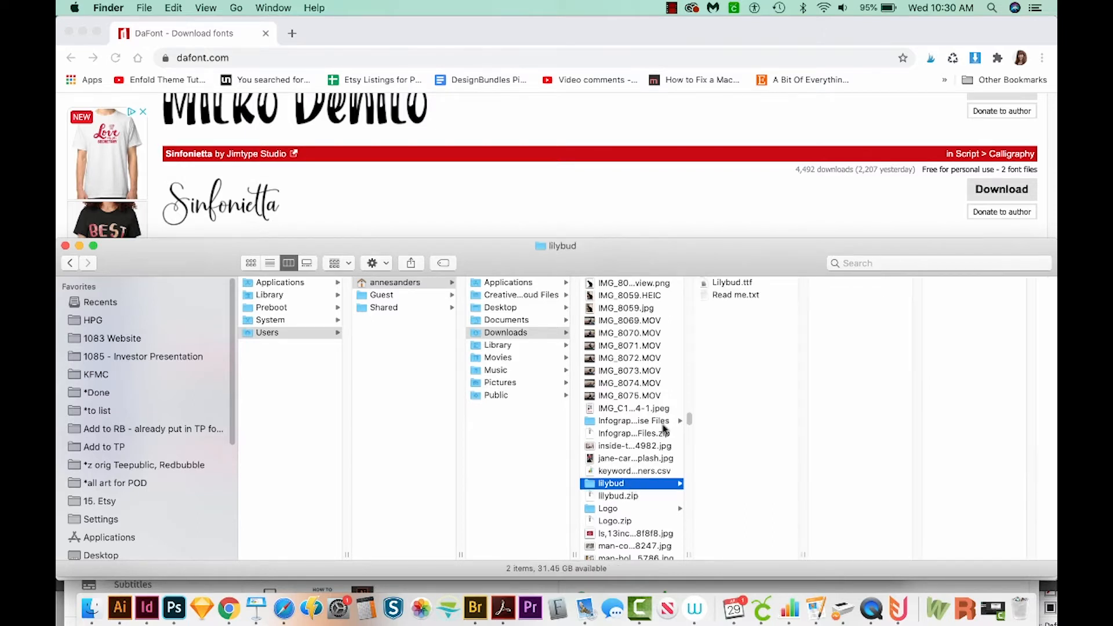
pyautogui.click(736, 295)
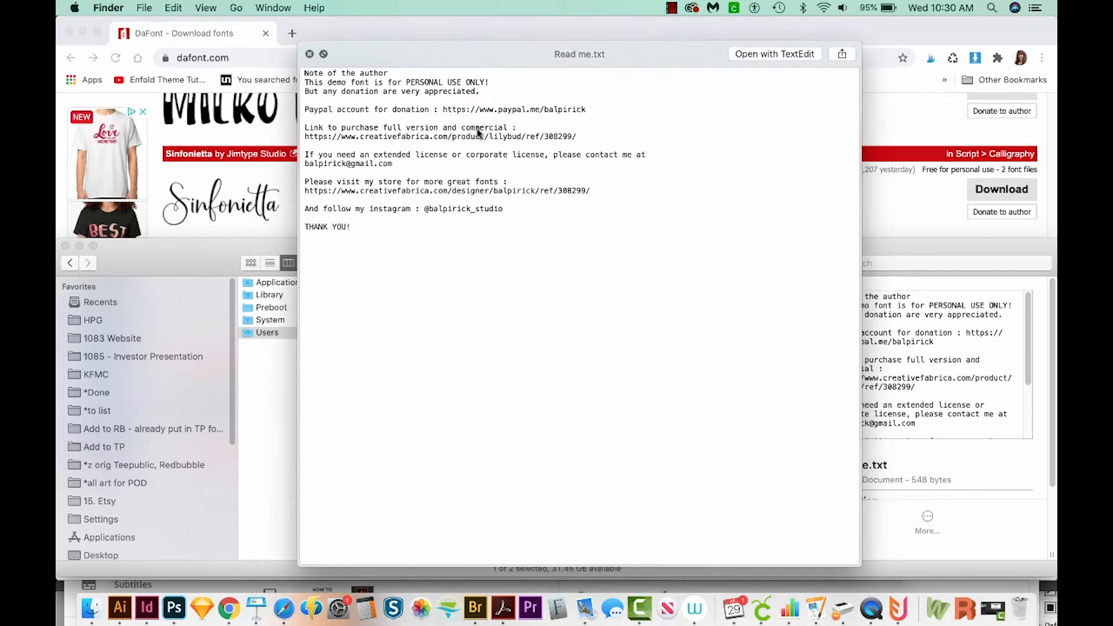
pyautogui.moveTo(390, 154)
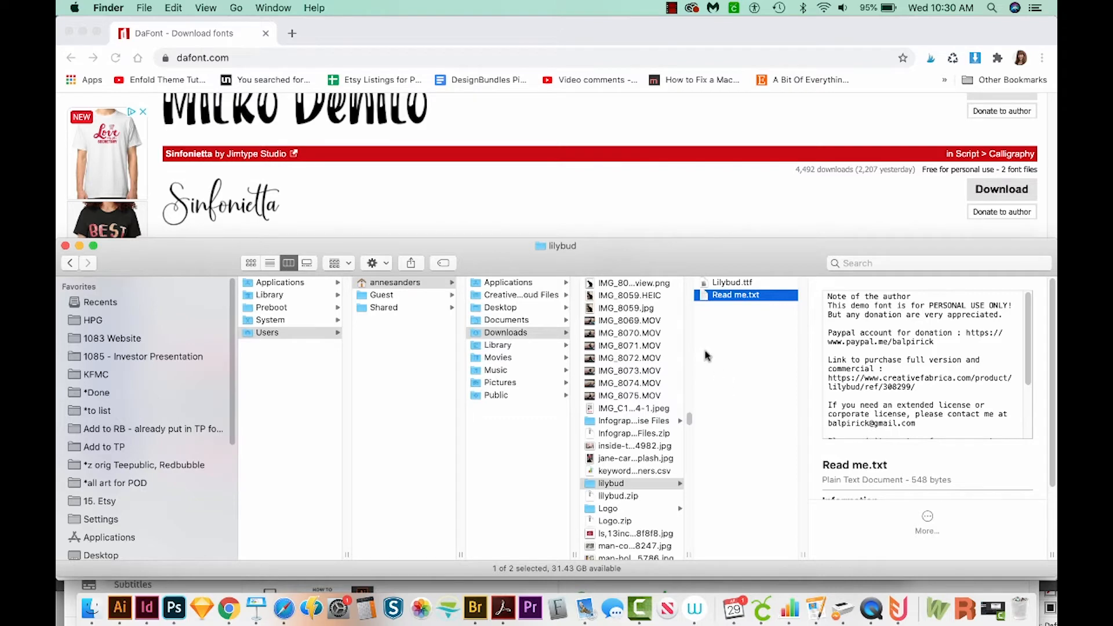
pyautogui.click(731, 282)
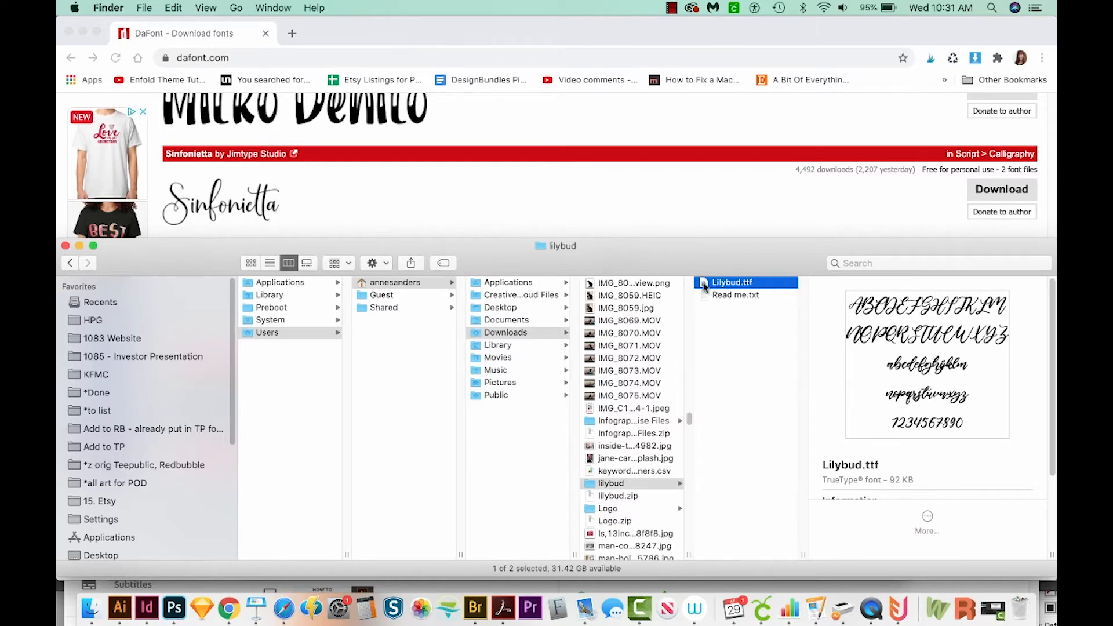
# Step: Preview Lilybud.ttf in Font Book and install the font
pyautogui.doubleClick(731, 283)
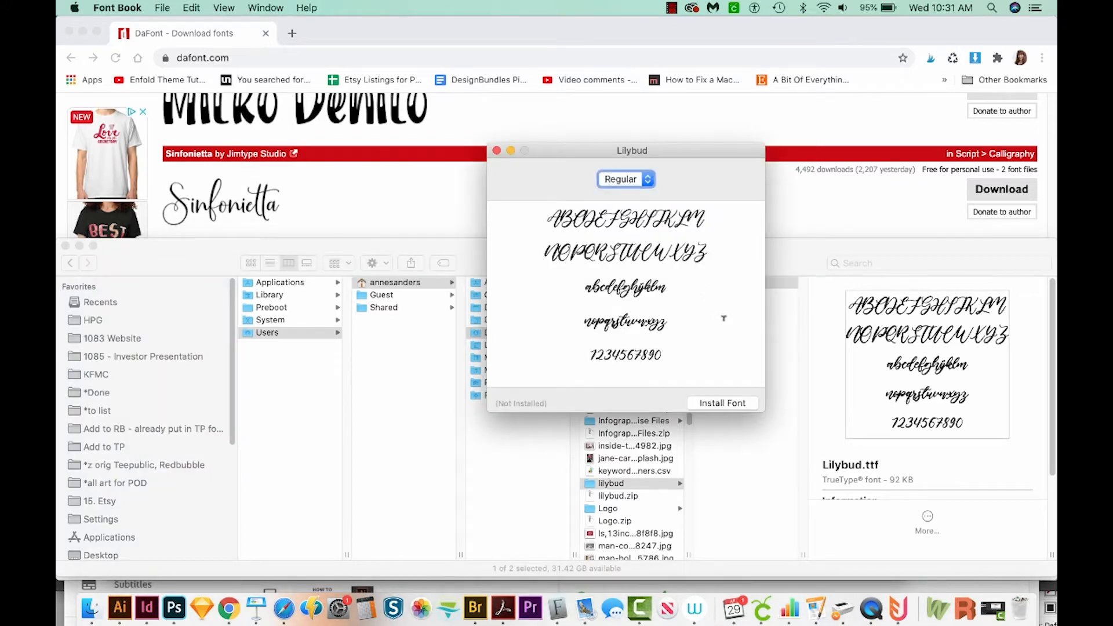
pyautogui.click(722, 402)
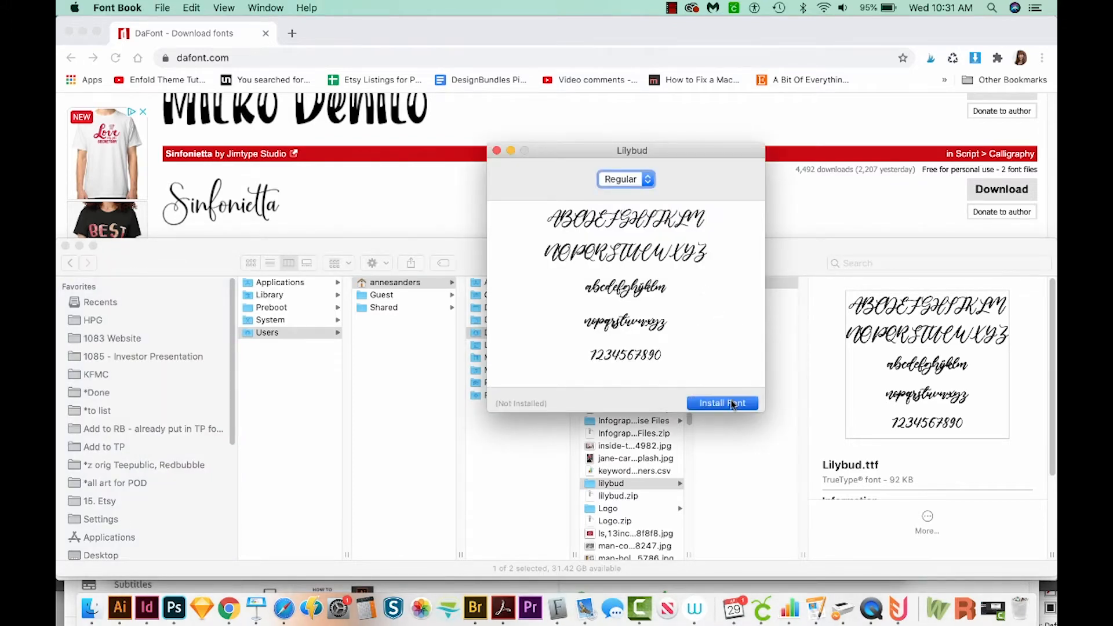
pyautogui.click(721, 402)
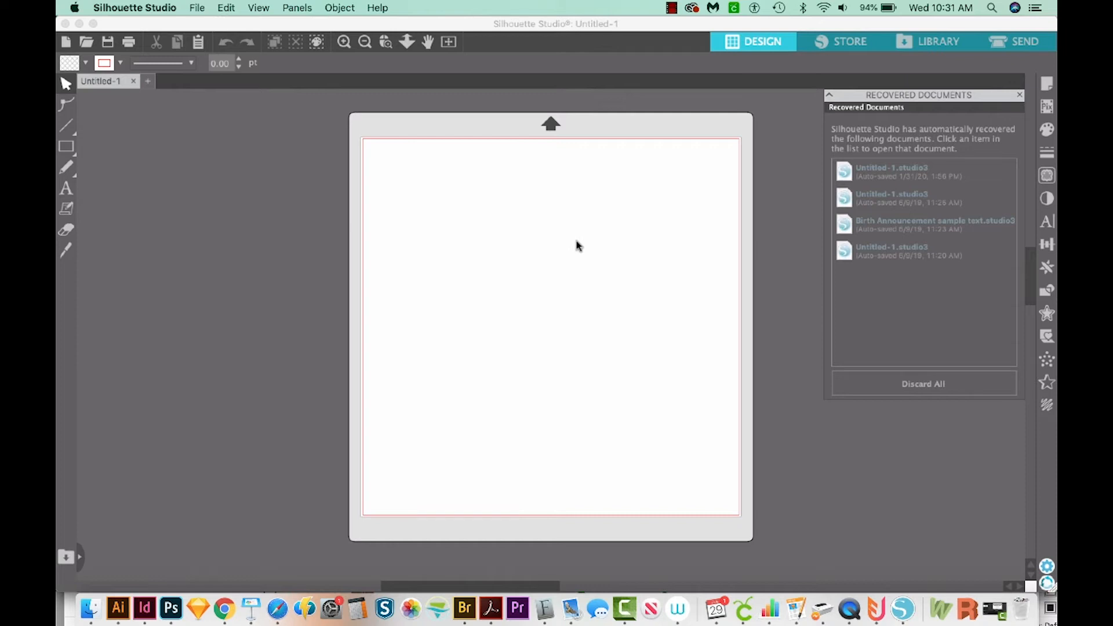
pyautogui.moveTo(426, 225)
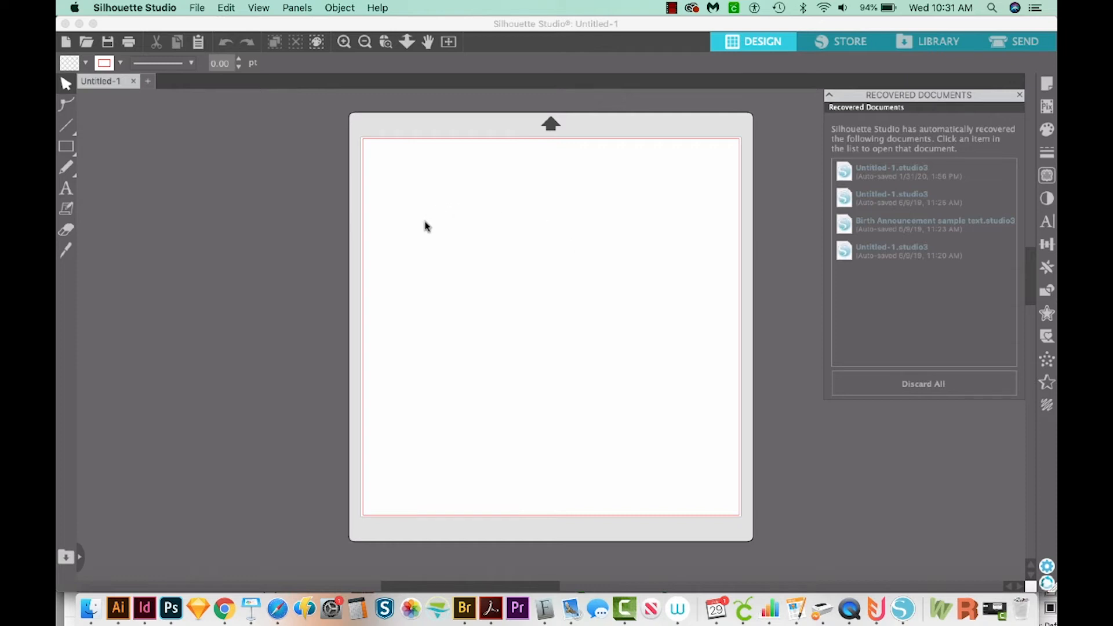
pyautogui.moveTo(453, 234)
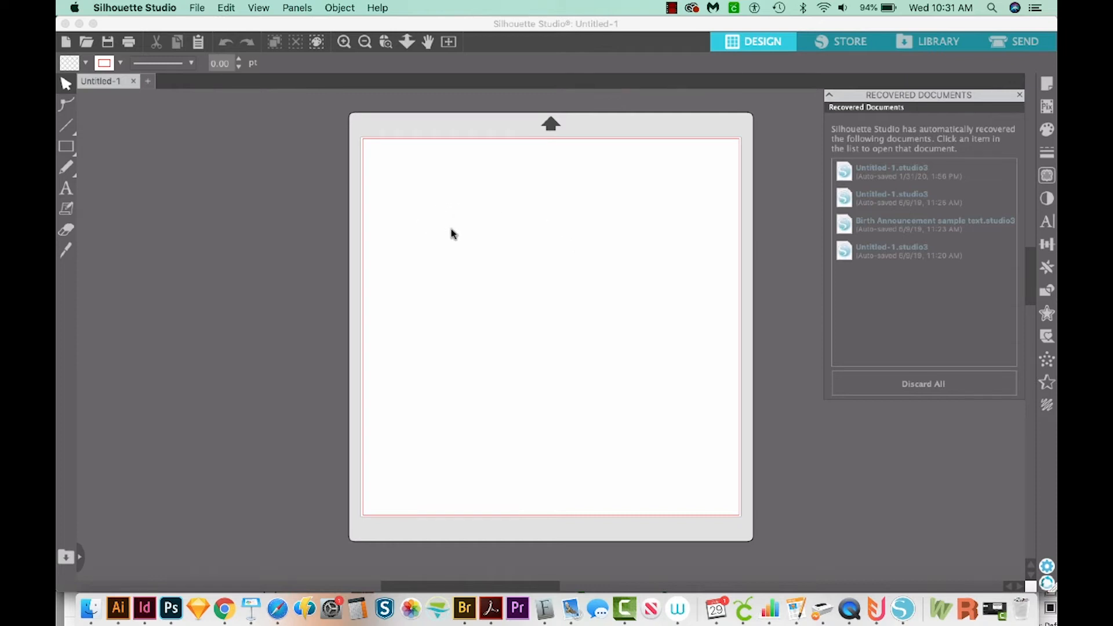
pyautogui.moveTo(437, 217)
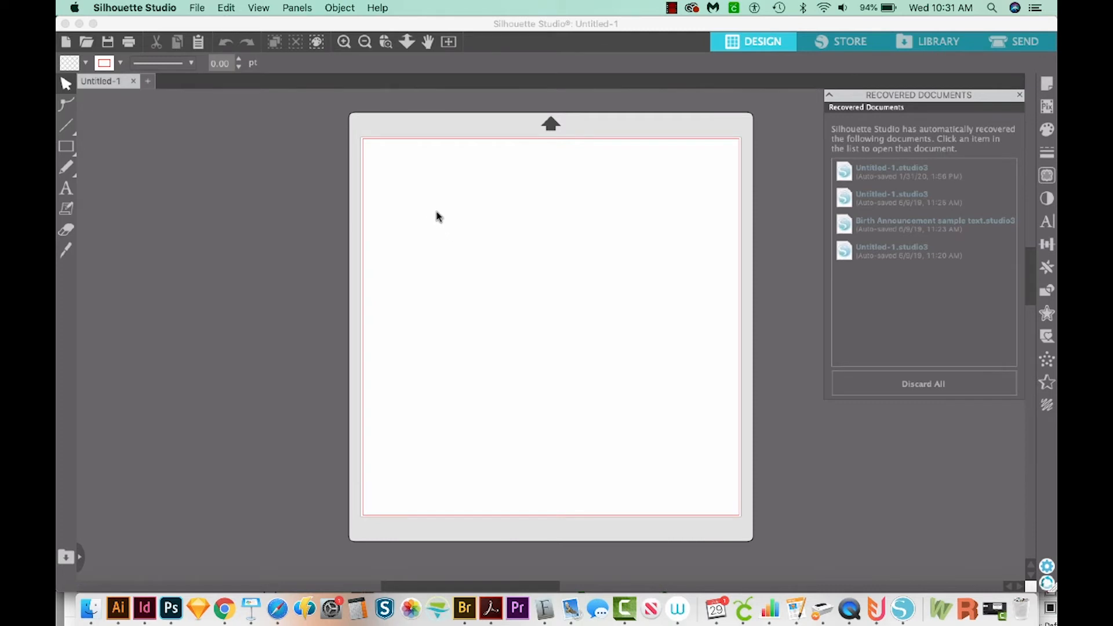
pyautogui.moveTo(449, 202)
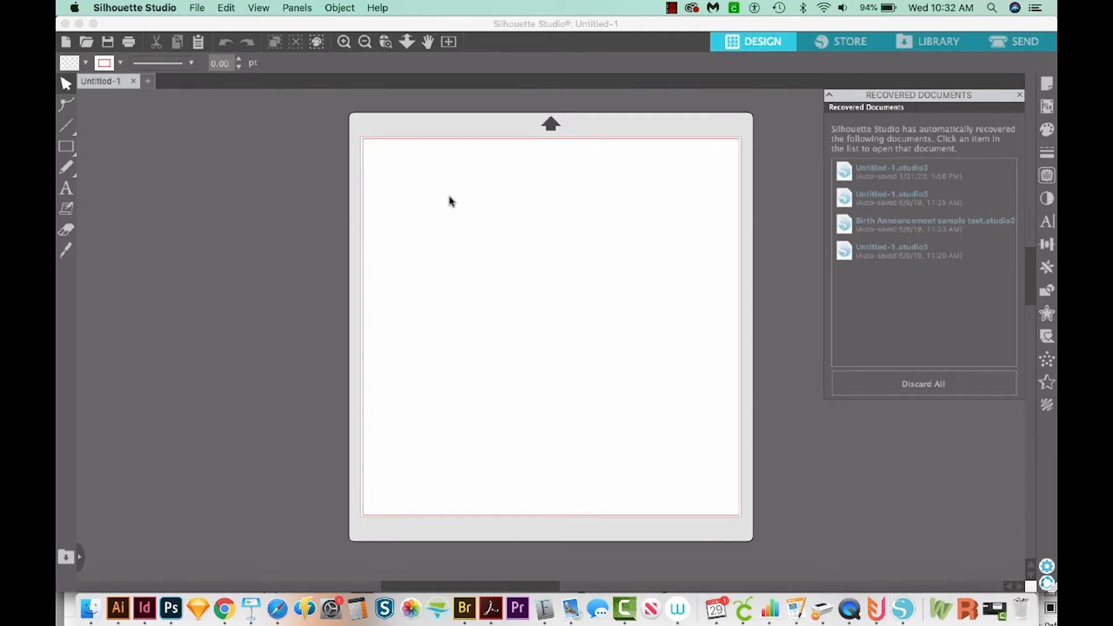
pyautogui.moveTo(444, 212)
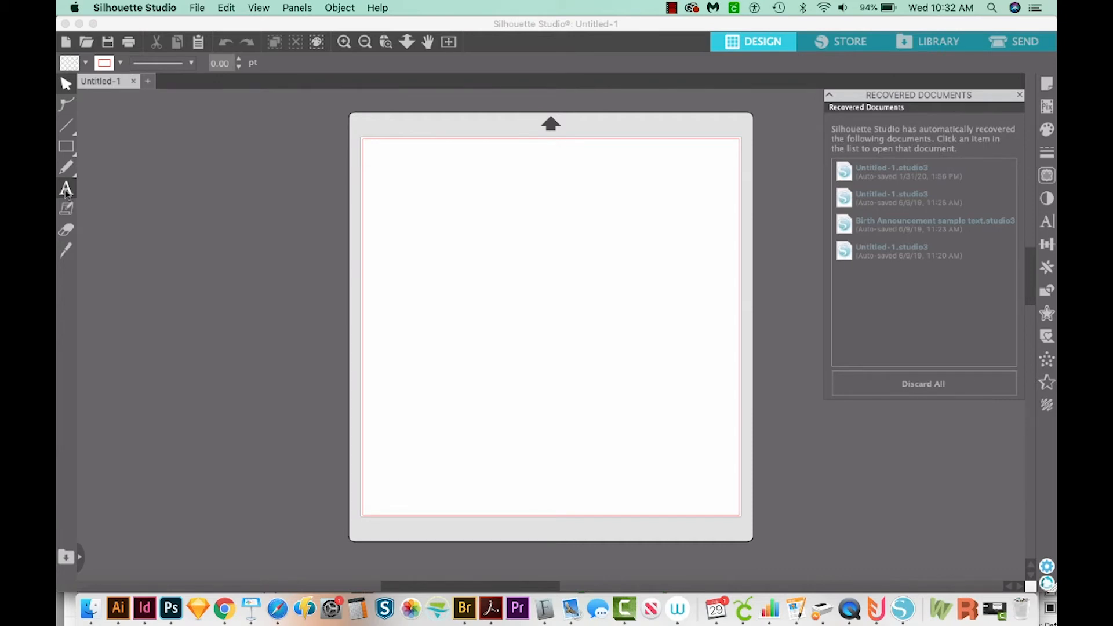
# Step: Add a 'Hello' text object on the Silhouette Studio mat
pyautogui.click(65, 188)
pyautogui.write('H')
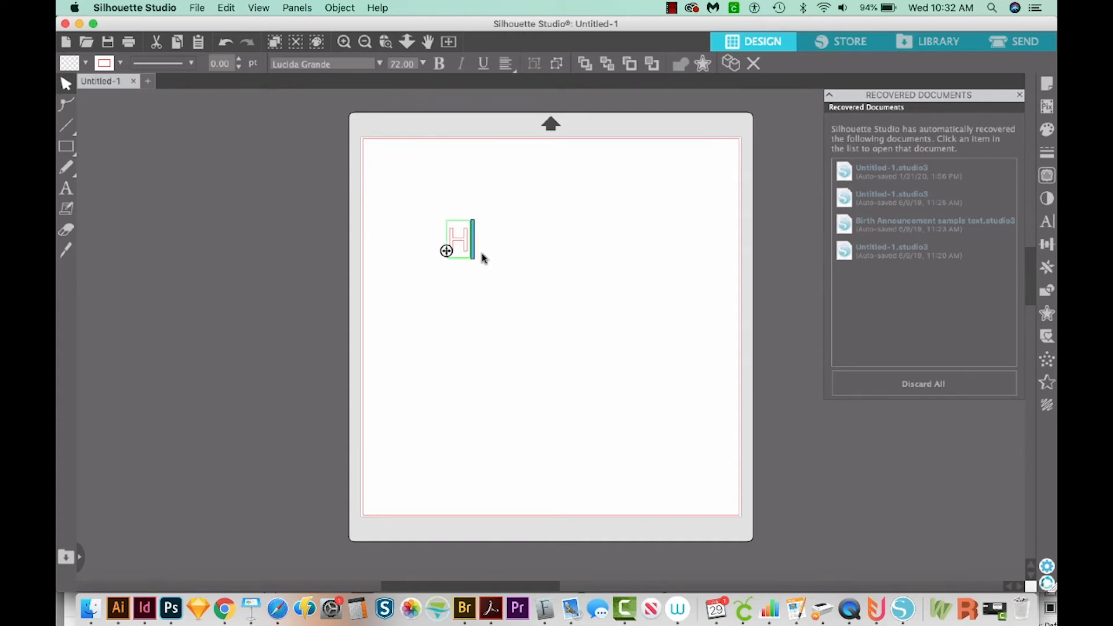
pyautogui.write('ello')
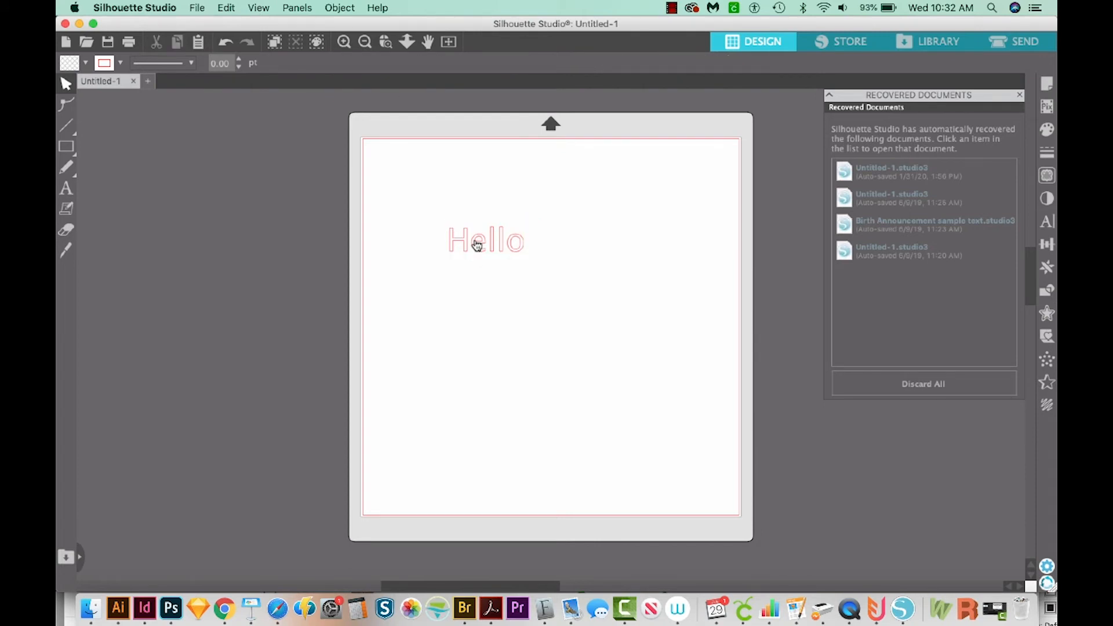
pyautogui.click(486, 240)
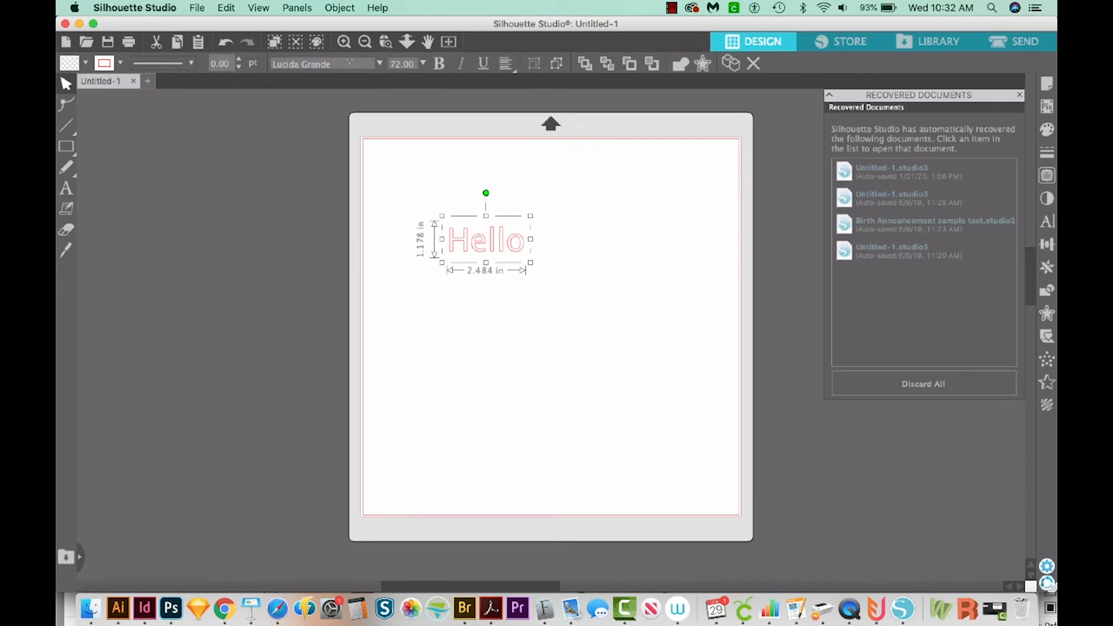
# Step: Switch the Hello text's font to Lilybud
pyautogui.tripleClick(323, 64)
pyautogui.write('lilybud')
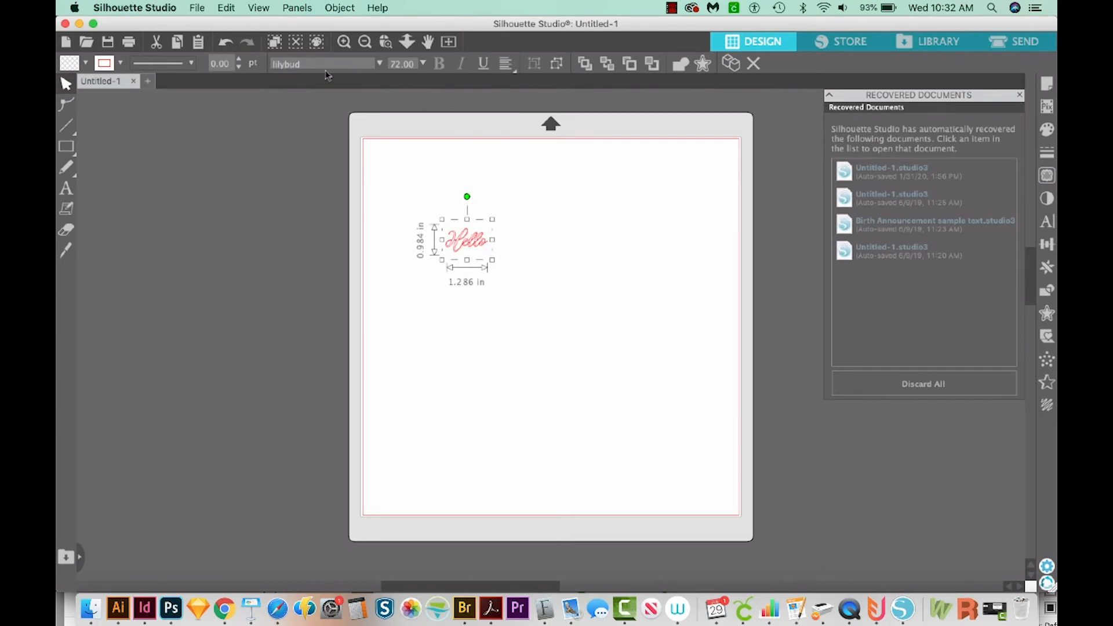
pyautogui.click(379, 64)
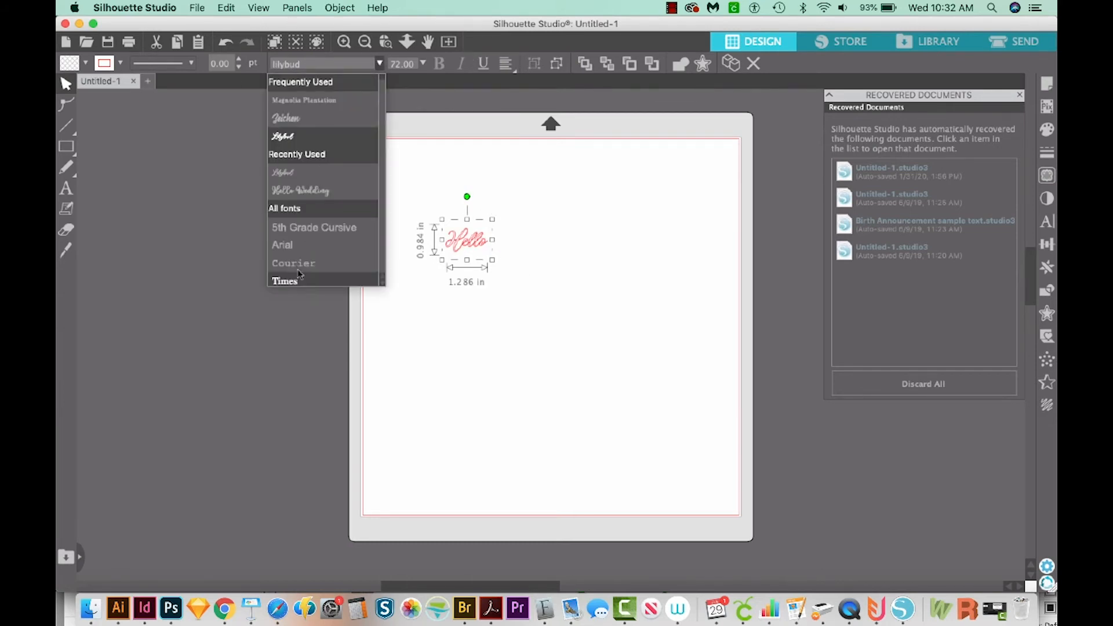
pyautogui.moveTo(281, 245)
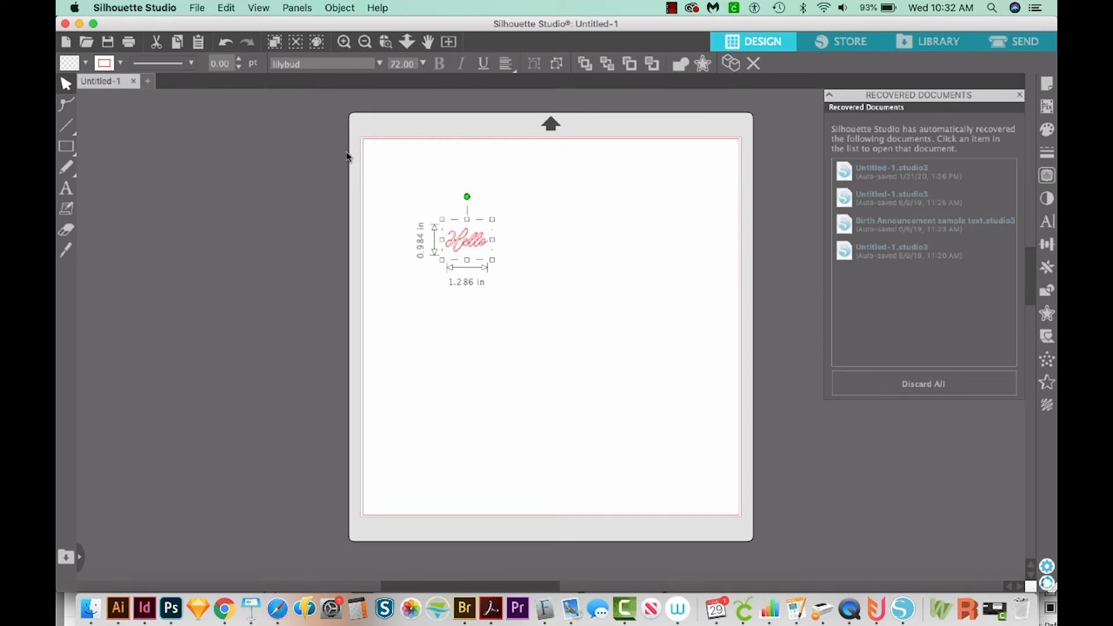
# Step: Scale the Hello lettering up to about 7.9 by 6.0 inches
pyautogui.moveTo(495, 262); pyautogui.dragTo(490, 260)
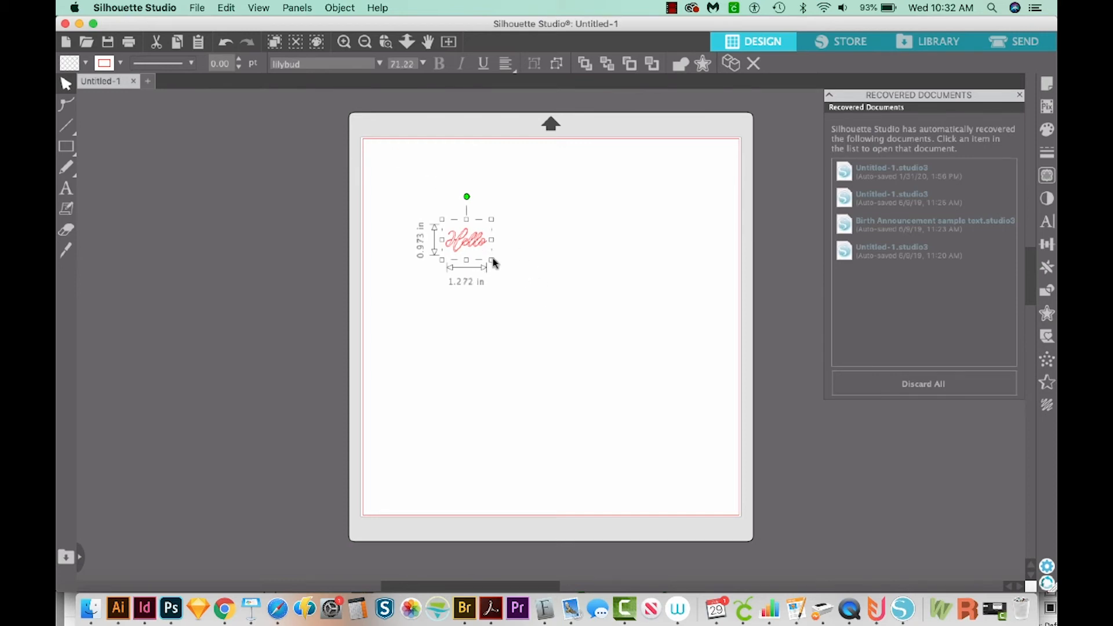
pyautogui.moveTo(491, 263); pyautogui.dragTo(701, 420)
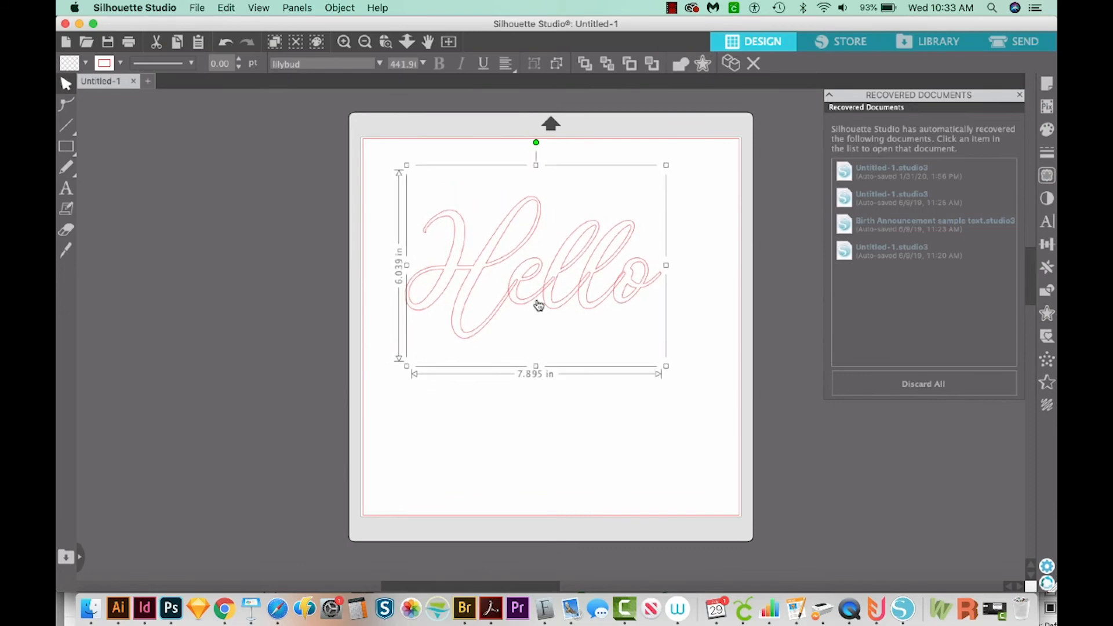
pyautogui.moveTo(588, 285)
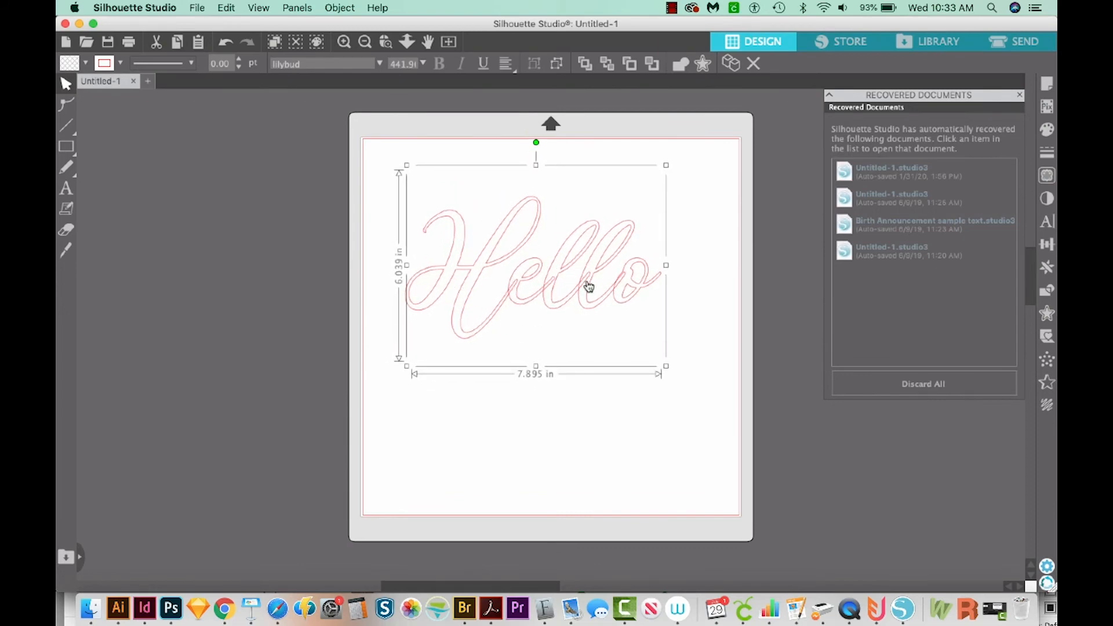
pyautogui.moveTo(664, 311)
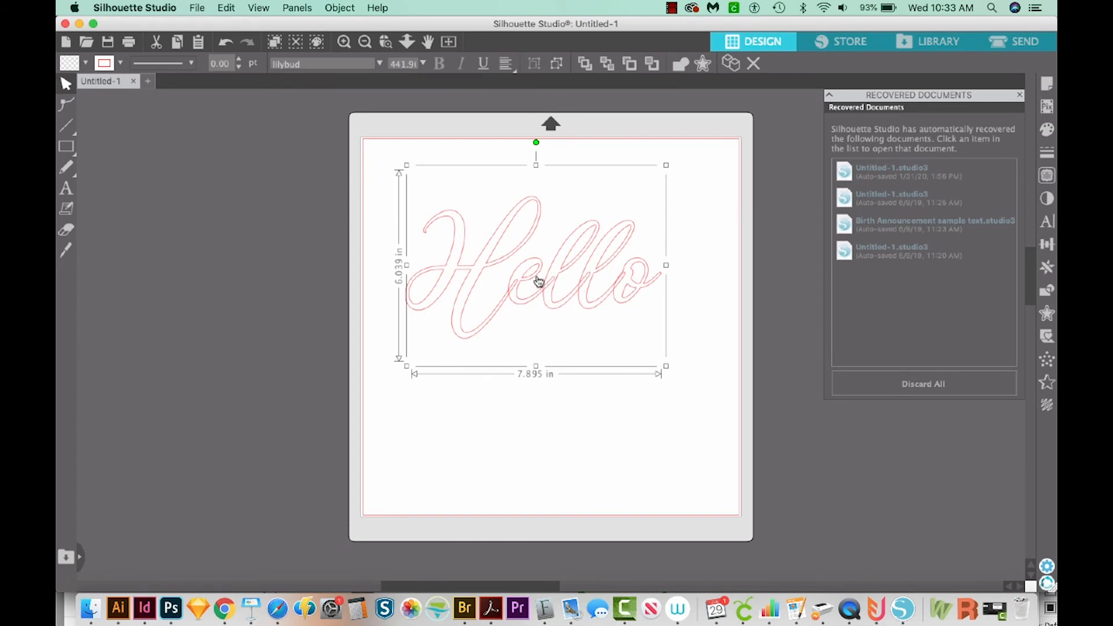
pyautogui.moveTo(520, 288)
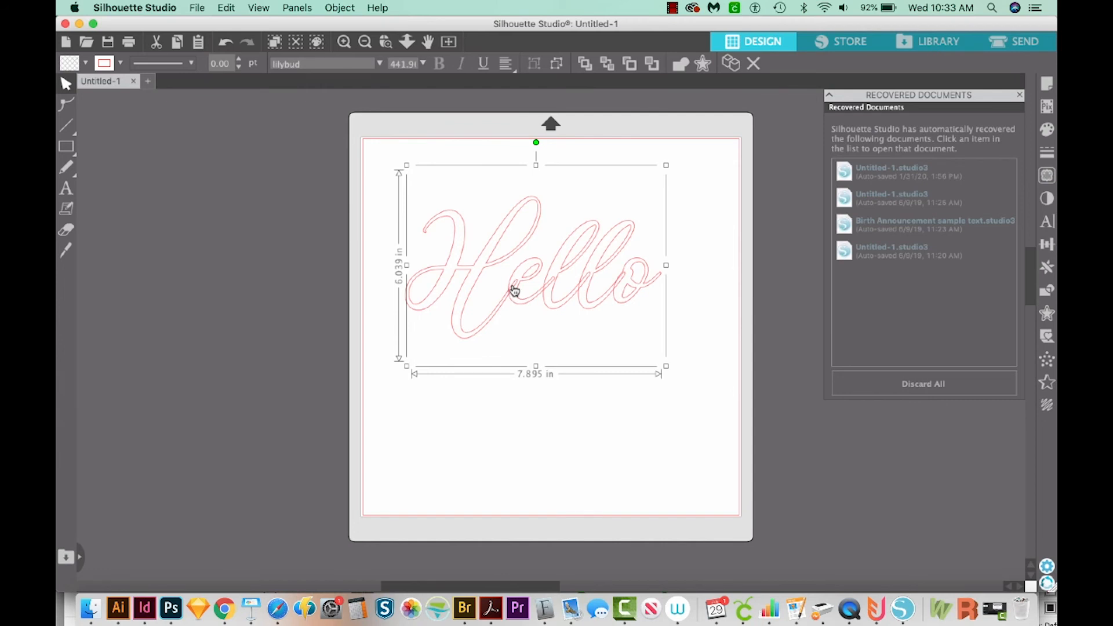
pyautogui.moveTo(515, 318)
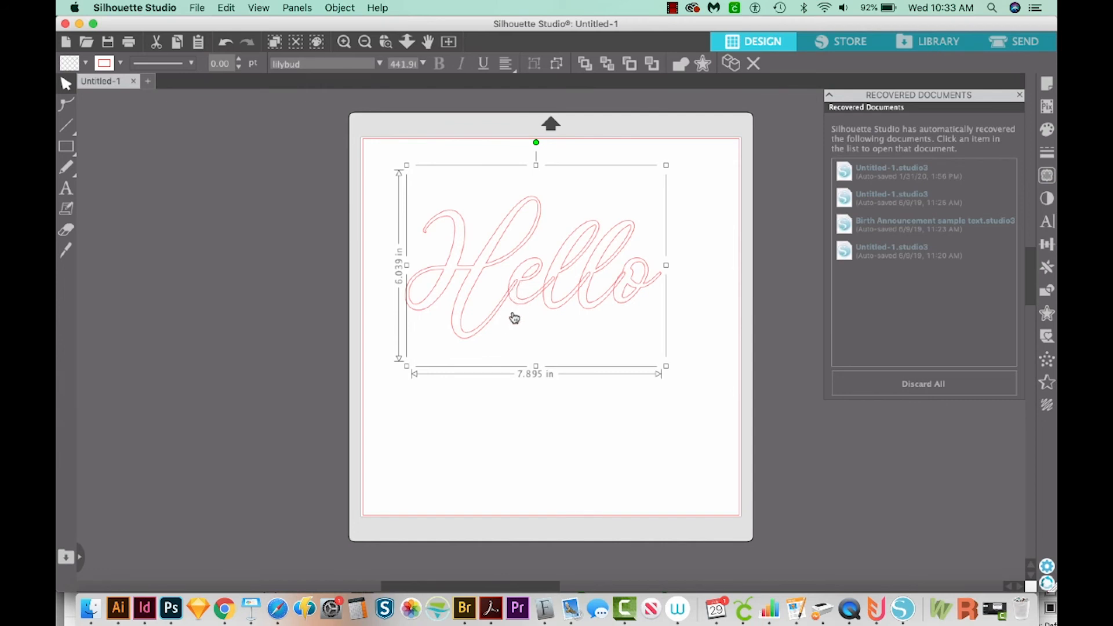
pyautogui.moveTo(488, 316)
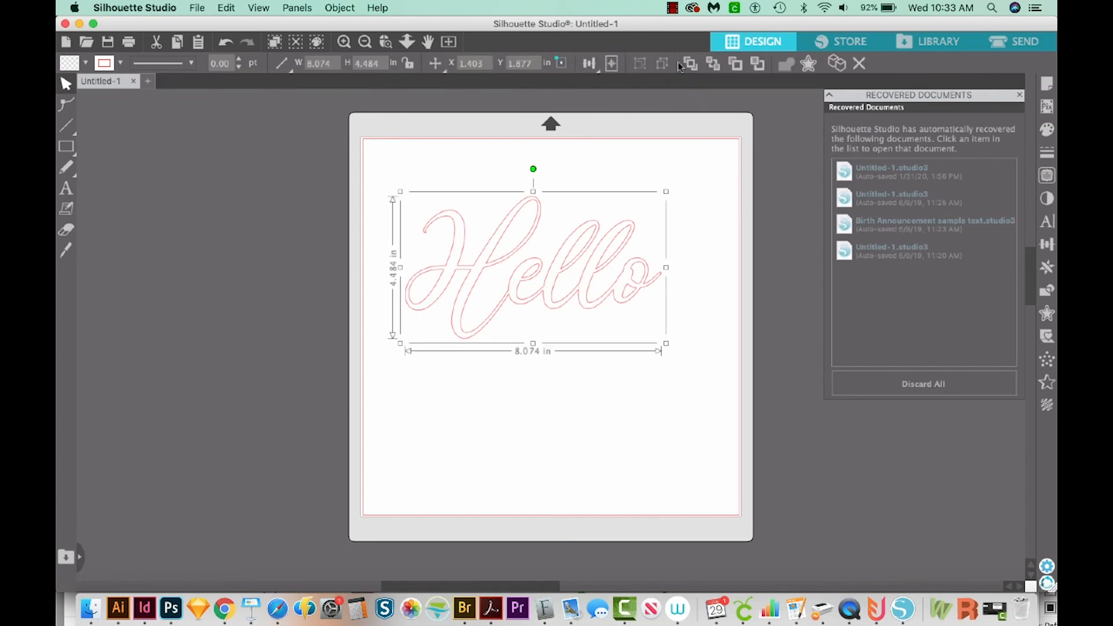
pyautogui.moveTo(576, 303)
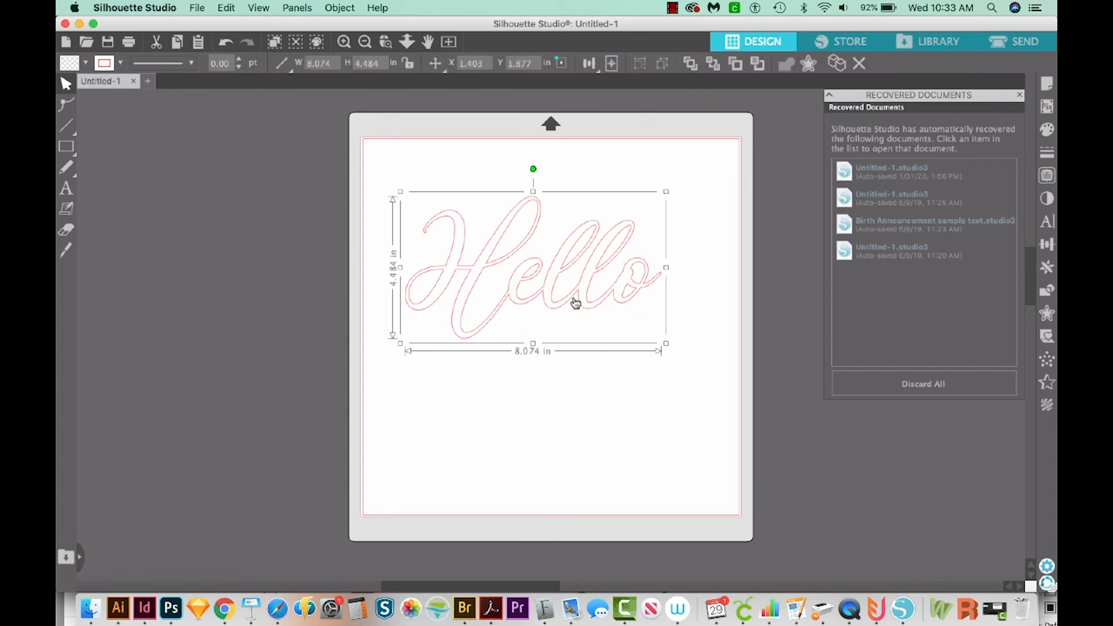
pyautogui.moveTo(614, 279)
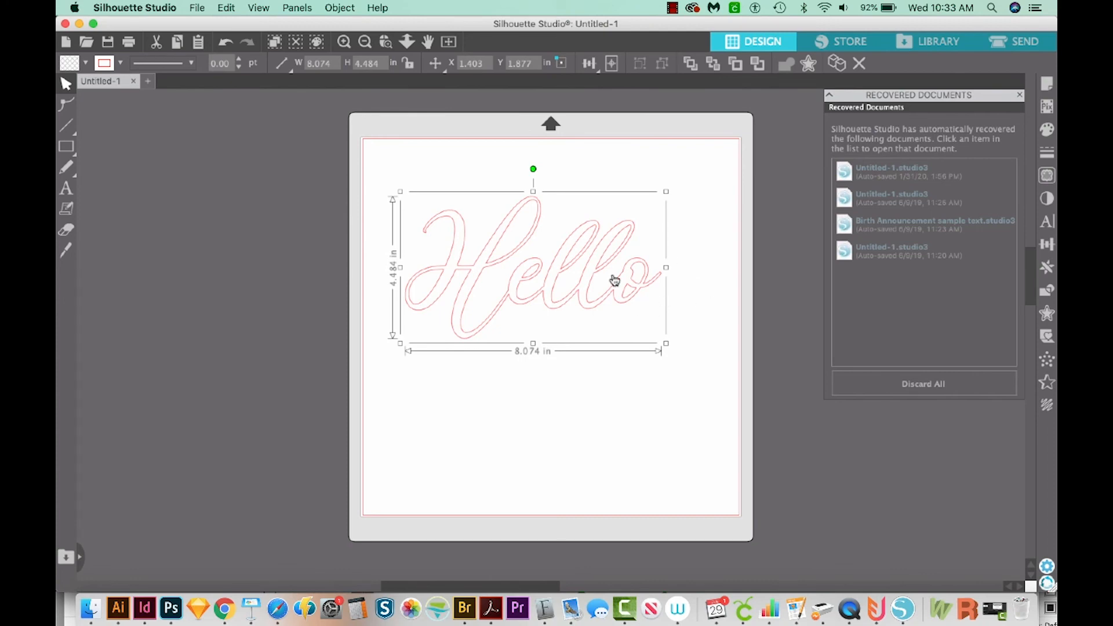
# Step: Weld the Hello letters, giving a shape about 8.07 by 4.48 inches
pyautogui.click(1025, 41)
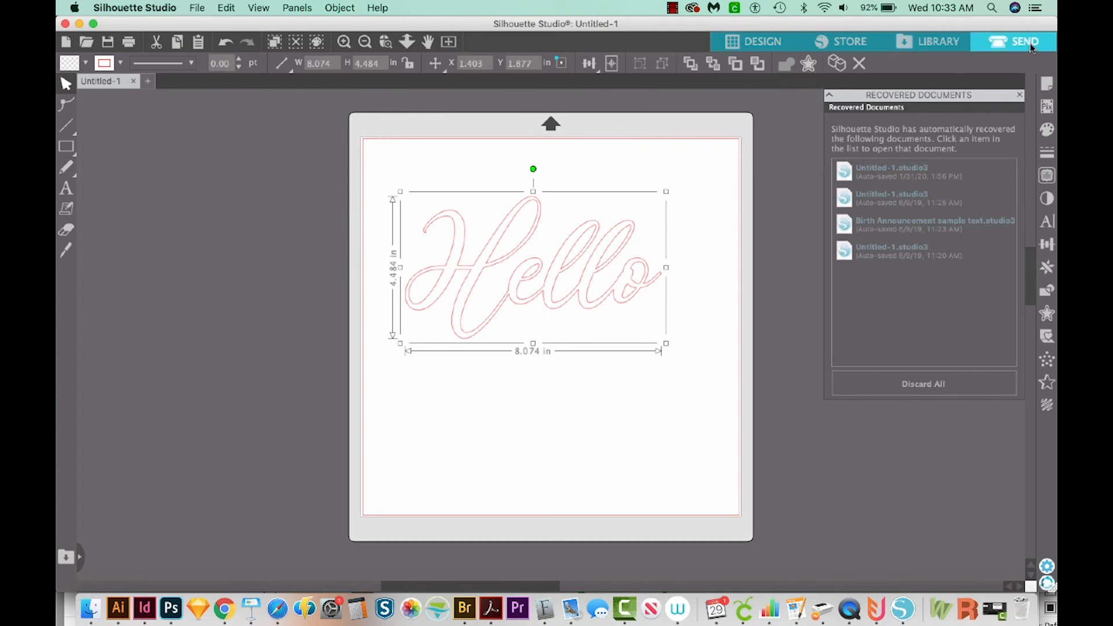
# Step: Show the Send panel with Hello cutting on plain cardstock with a ratchet blade
pyautogui.click(1025, 41)
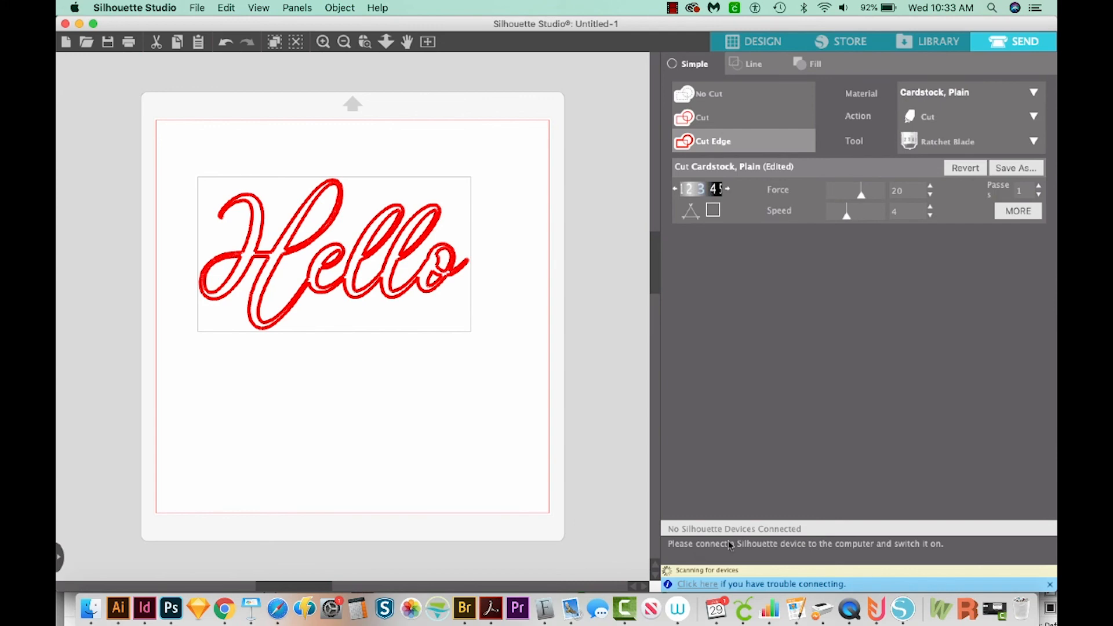
pyautogui.moveTo(776, 543)
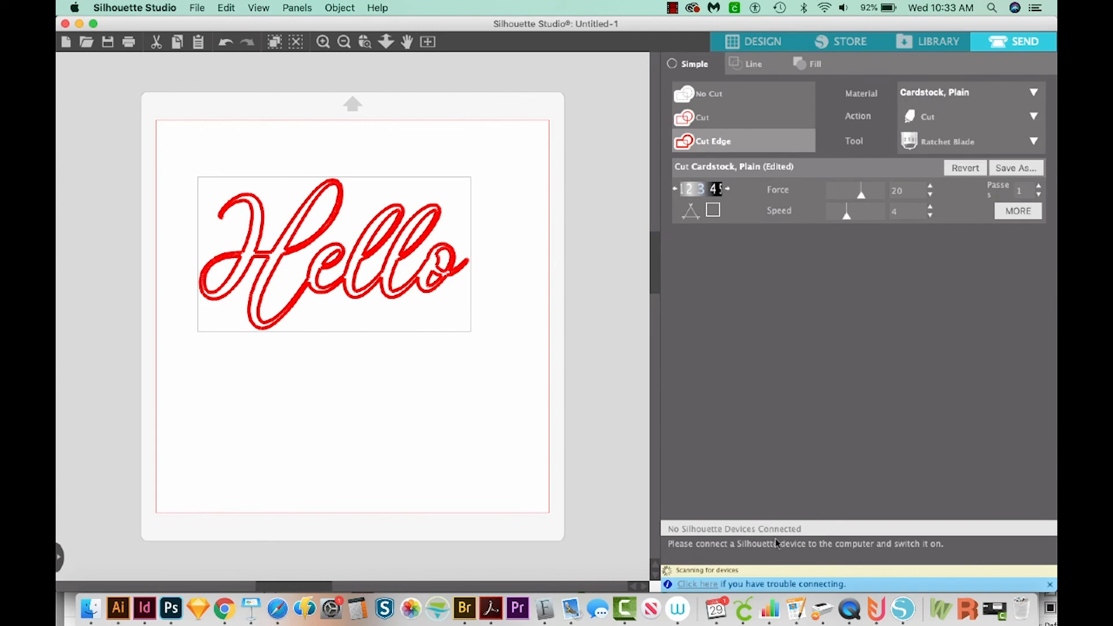
pyautogui.moveTo(760, 506)
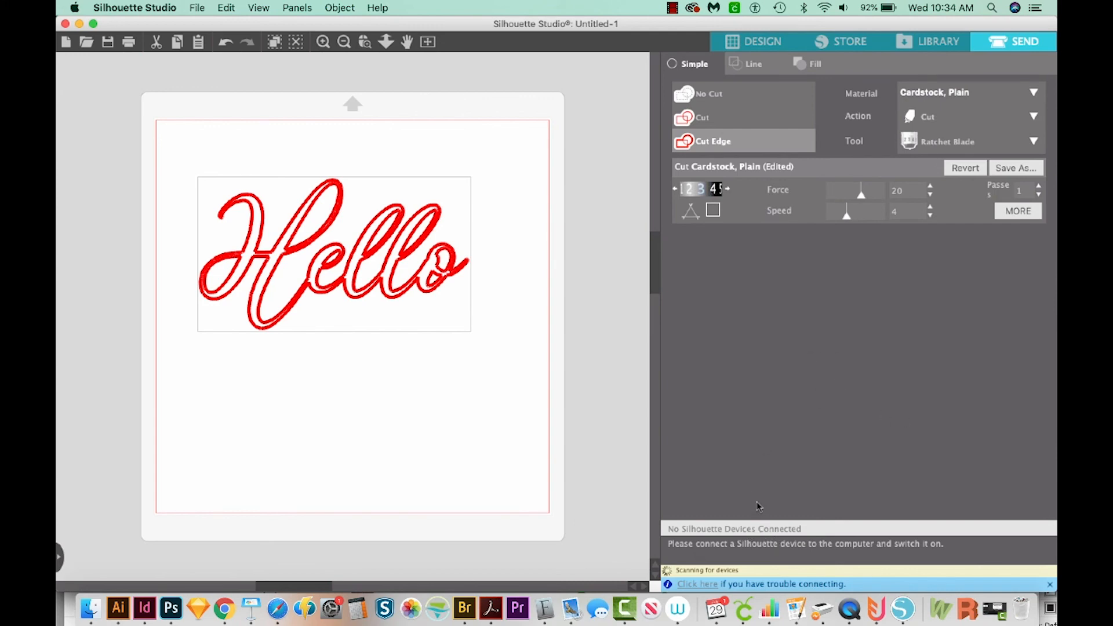